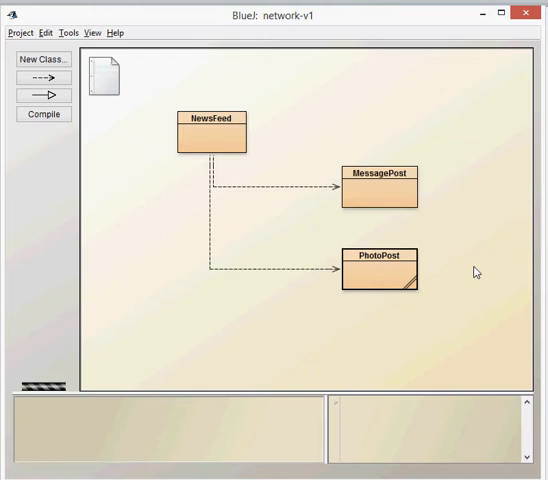
pyautogui.moveTo(280, 232)
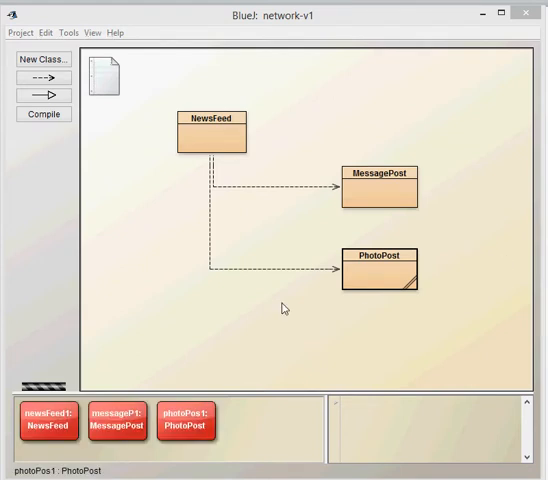
pyautogui.moveTo(396, 384)
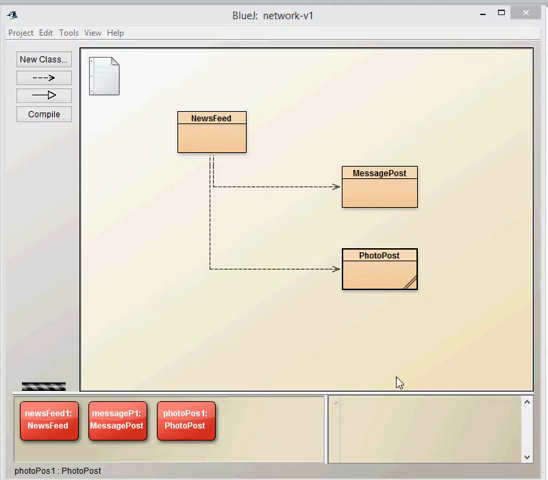
pyautogui.moveTo(120, 432)
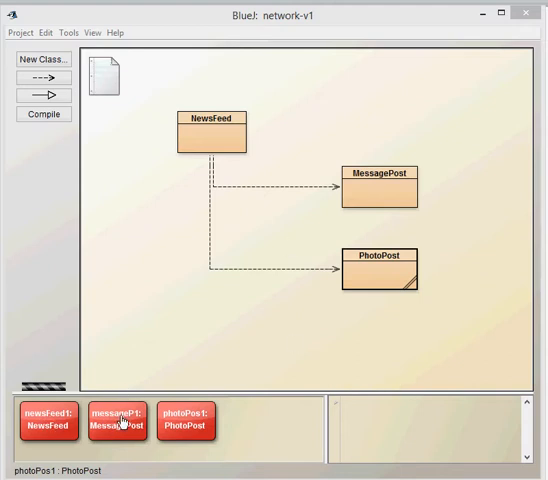
pyautogui.moveTo(120, 438)
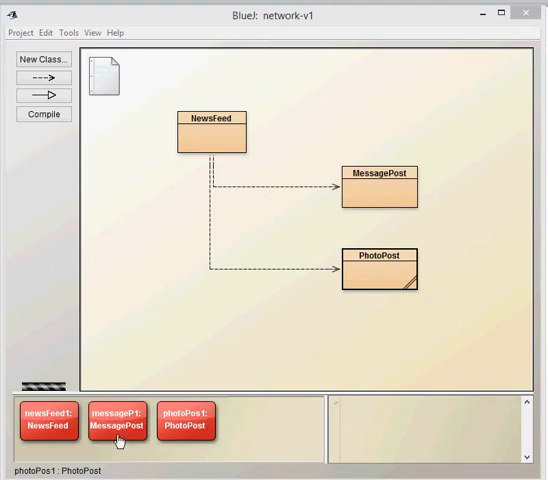
# - Inspect the messageP1 MessagePost object's field values and close the inspector
pyautogui.rightClick(44, 422)
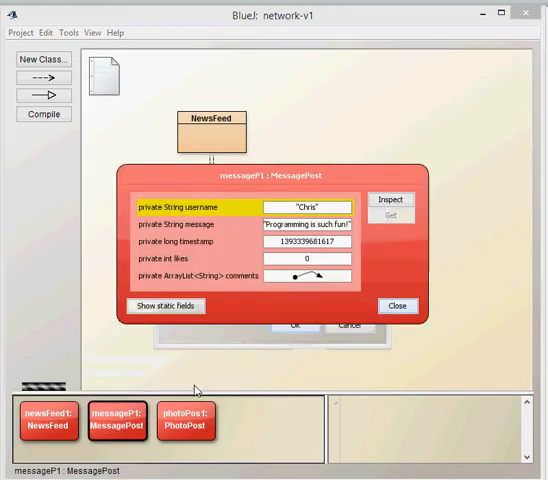
pyautogui.click(396, 306)
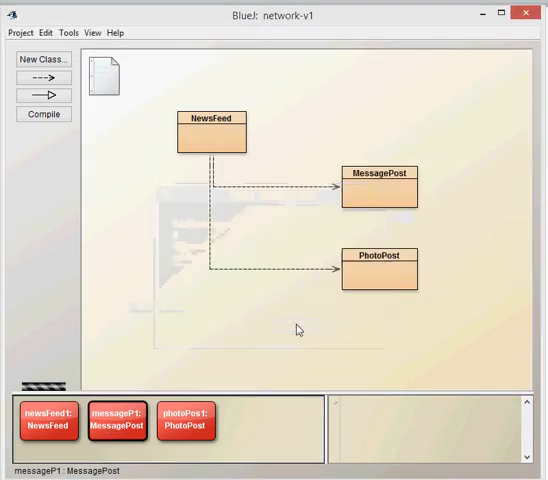
# - List the newsFeed1 object's methods: addMessagePost, addPhotoPost and show
pyautogui.rightClick(50, 420)
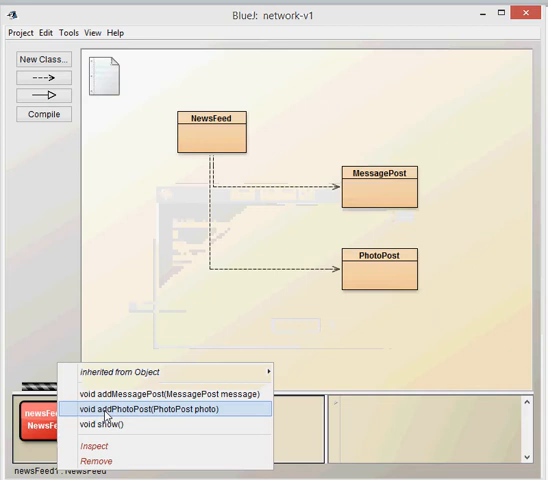
pyautogui.click(152, 408)
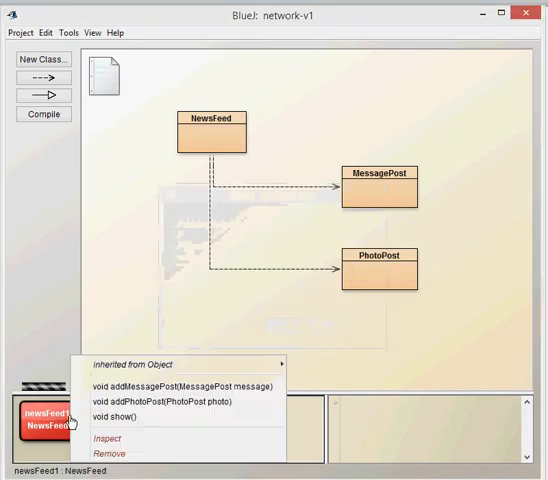
# - Run newsFeed1's void show() so the terminal lists the message post and the family.jpg photo post
pyautogui.click(112, 418)
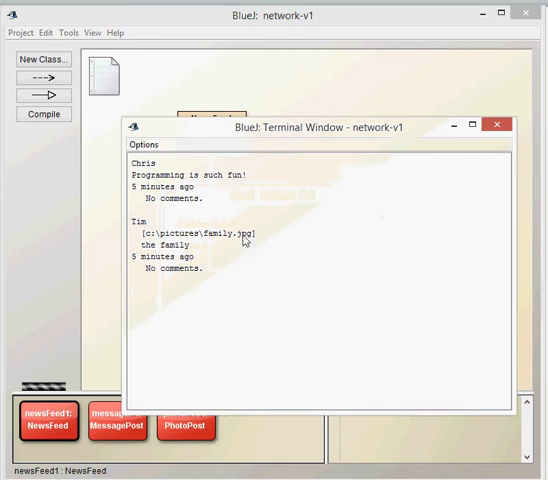
pyautogui.moveTo(248, 128); pyautogui.dragTo(220, 112)
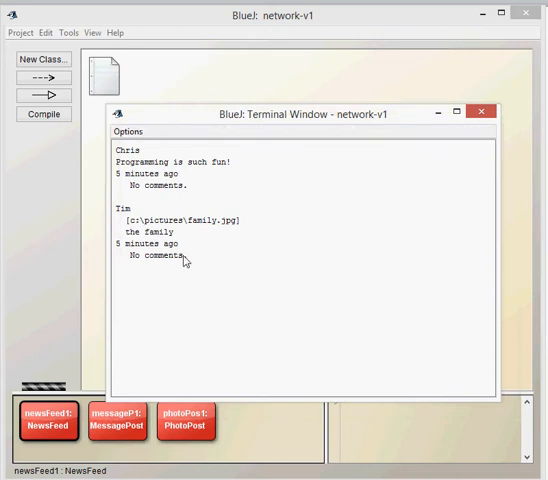
pyautogui.moveTo(204, 274)
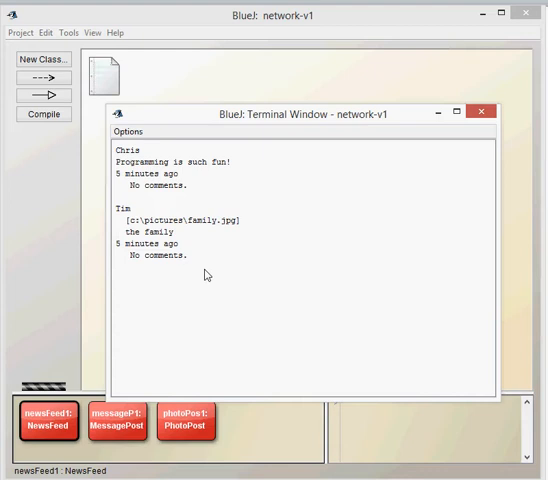
pyautogui.moveTo(162, 244)
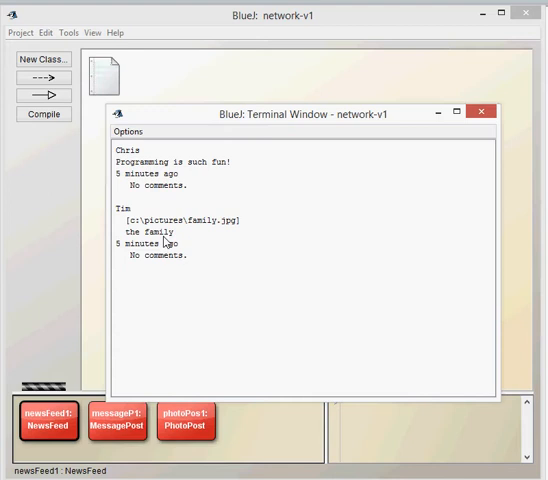
# - Close the terminal and read PhotoPost's fields and constructor, noting the long timestamp from System.currentTimeMillis()
pyautogui.click(480, 112)
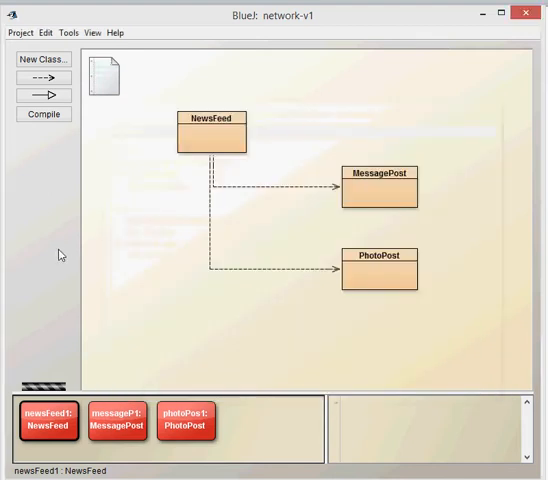
pyautogui.moveTo(358, 232)
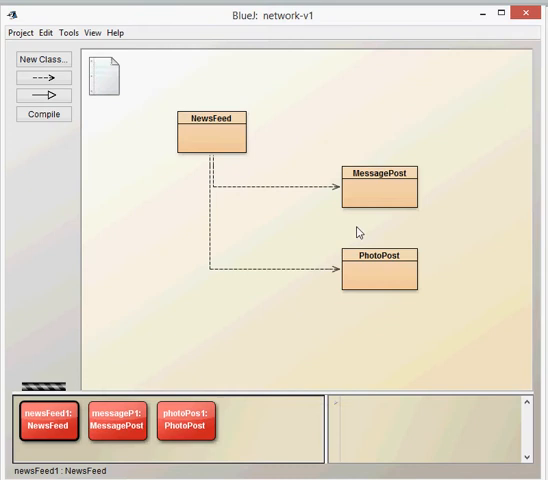
pyautogui.doubleClick(378, 272)
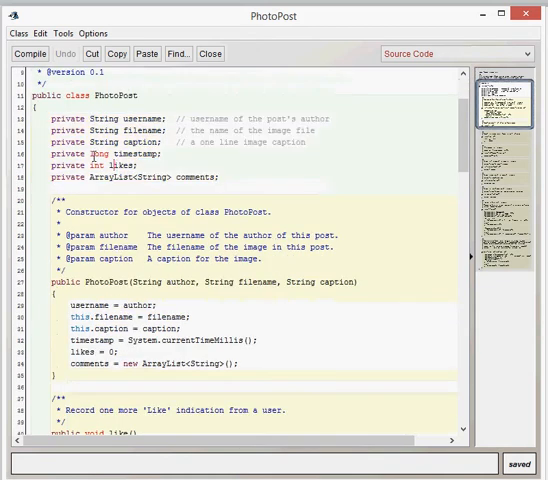
pyautogui.doubleClick(102, 156)
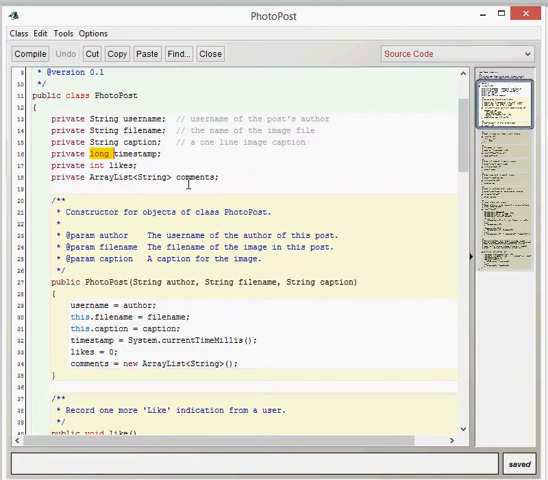
pyautogui.scroll(-3)
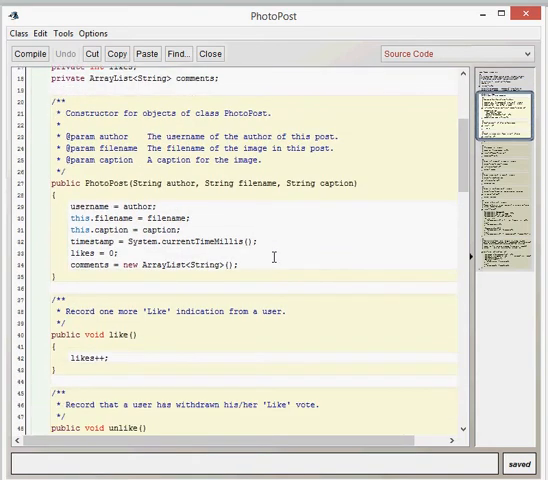
pyautogui.scroll(-3)
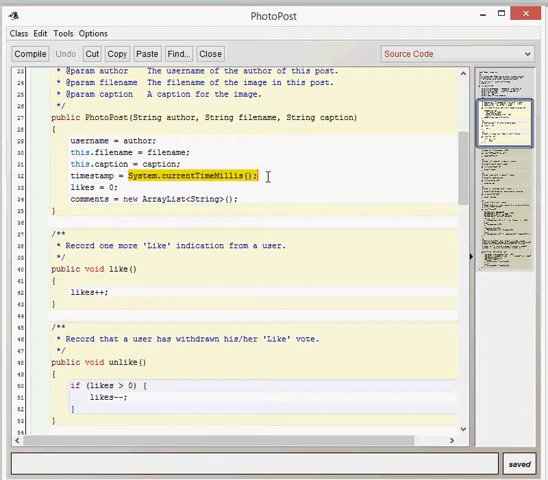
# - In the System Javadoc, highlight currentTimeMillis's Returns text (milliseconds since January 1, 1970 UTC), then return to PhotoPost
pyautogui.press('alt+tab')
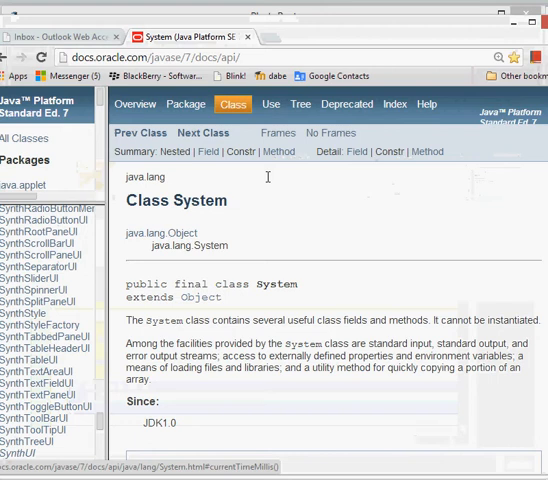
pyautogui.scroll(-3)
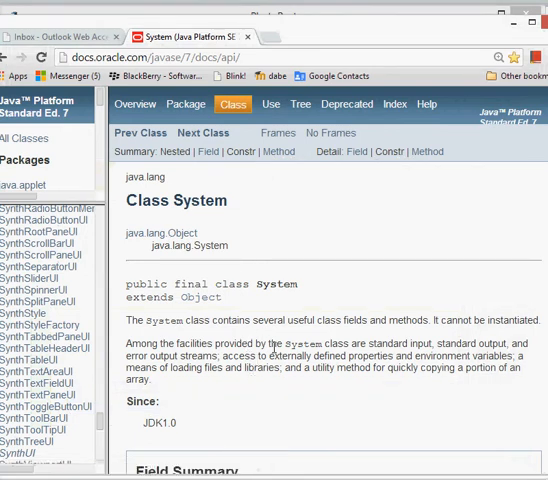
pyautogui.scroll(-3)
pyautogui.write('currentTime')
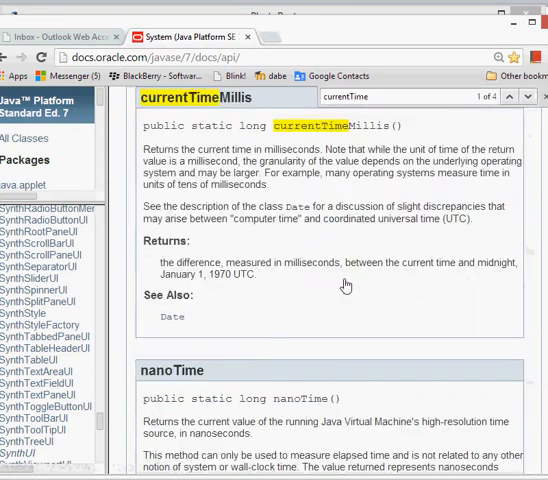
pyautogui.moveTo(300, 224)
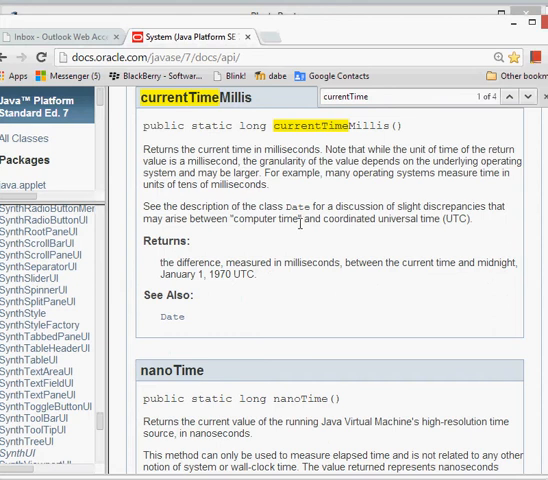
pyautogui.moveTo(144, 260); pyautogui.dragTo(256, 276)
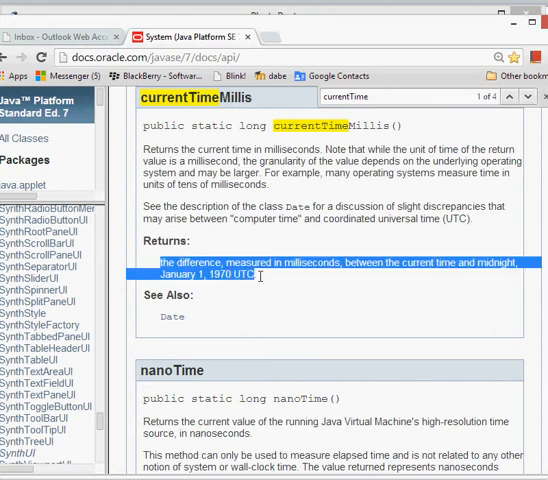
pyautogui.moveTo(320, 342)
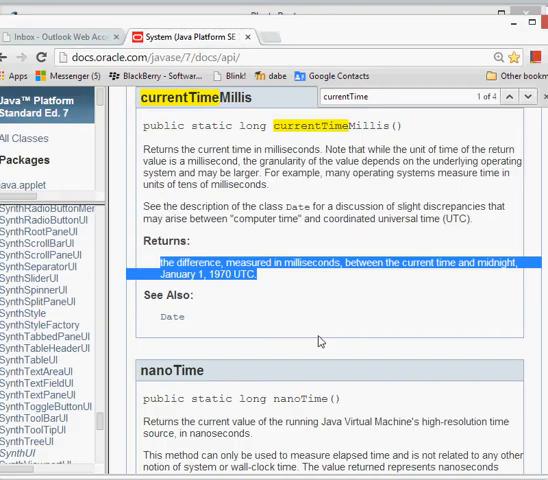
pyautogui.press('alt+tab')
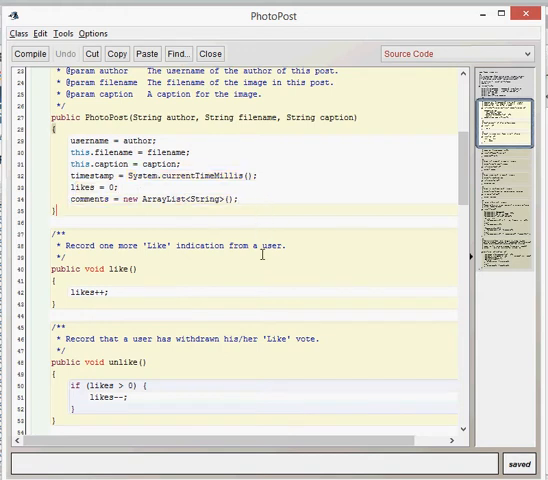
# - Scroll PhotoPost through like, unlike, addComment, getImageFile, getCaption to getTimeStamp and the start of display
pyautogui.scroll(-3)
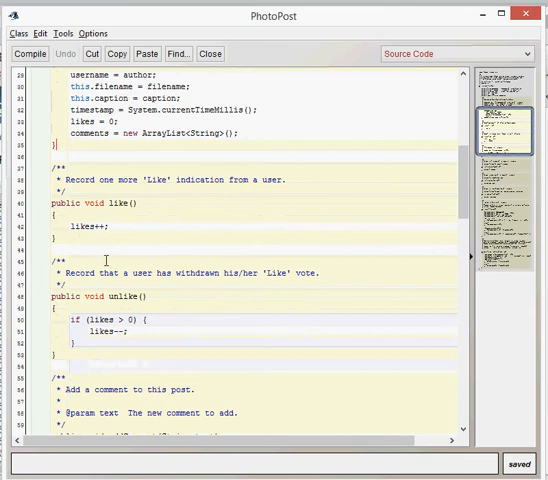
pyautogui.scroll(-3)
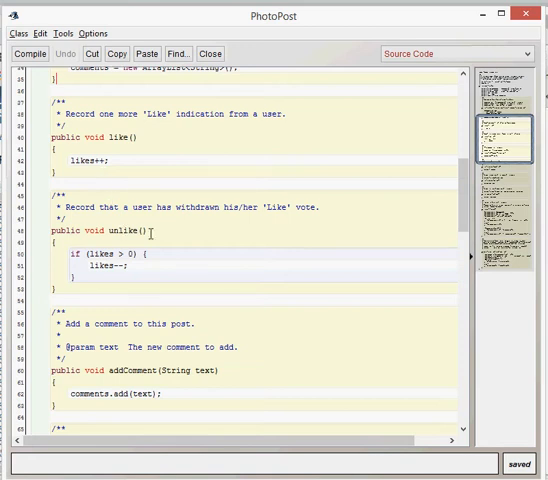
pyautogui.moveTo(84, 288)
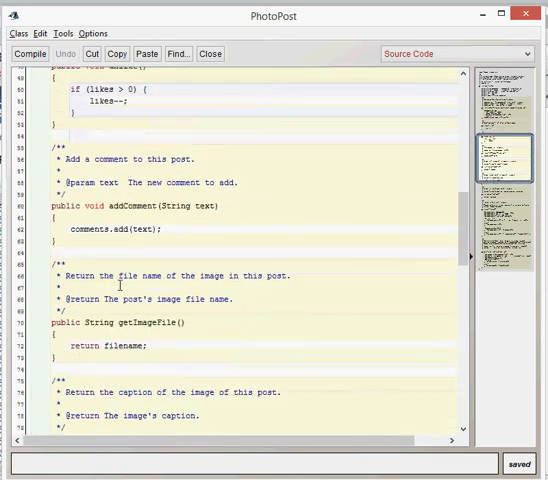
pyautogui.scroll(3)
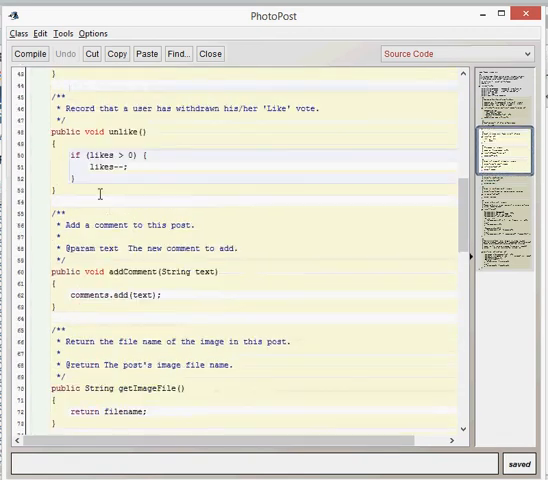
pyautogui.scroll(-3)
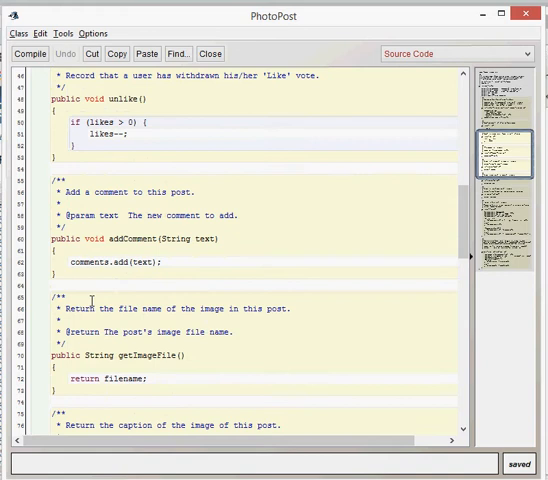
pyautogui.scroll(-3)
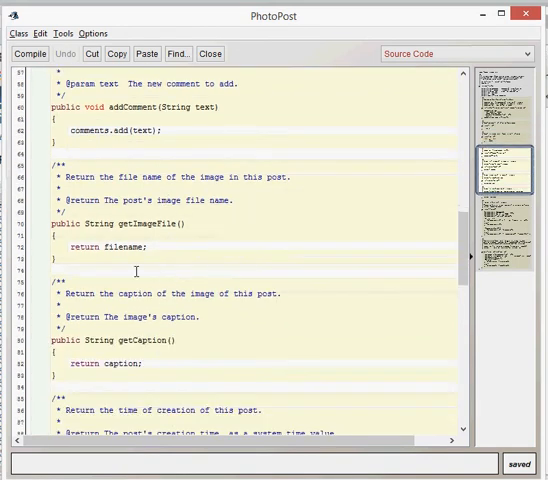
pyautogui.scroll(-3)
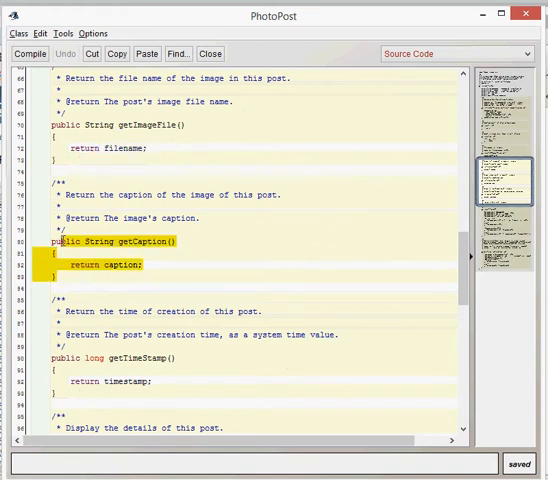
pyautogui.scroll(-3)
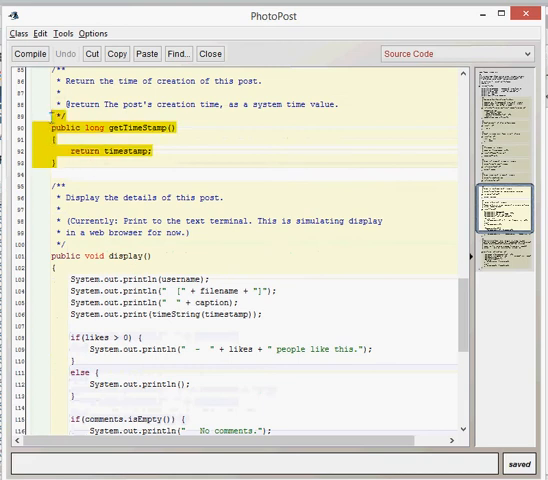
# - Scroll to PhotoPost's full display method with its likes and comments branches and the timeString comment
pyautogui.scroll(-3)
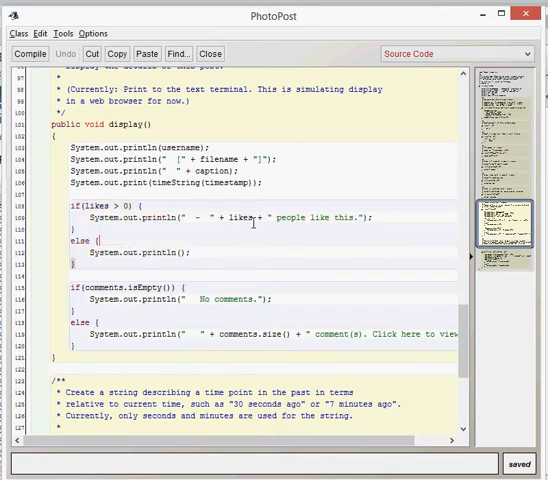
pyautogui.scroll(-3)
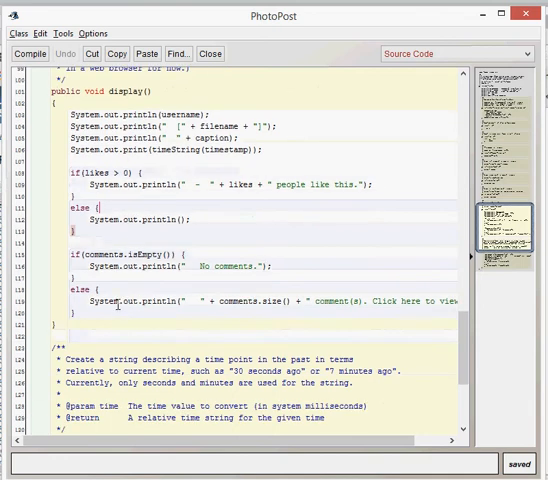
pyautogui.scroll(-3)
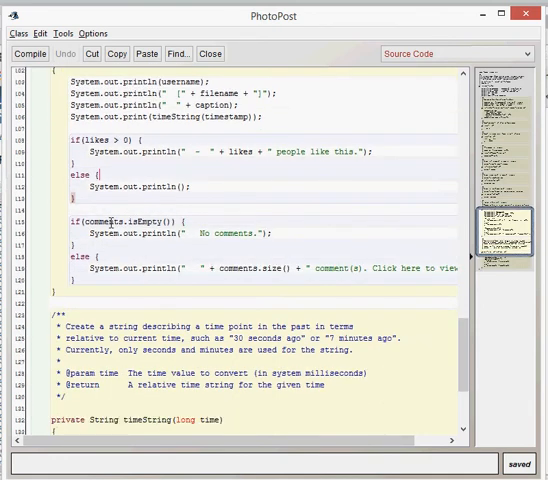
pyautogui.moveTo(150, 268)
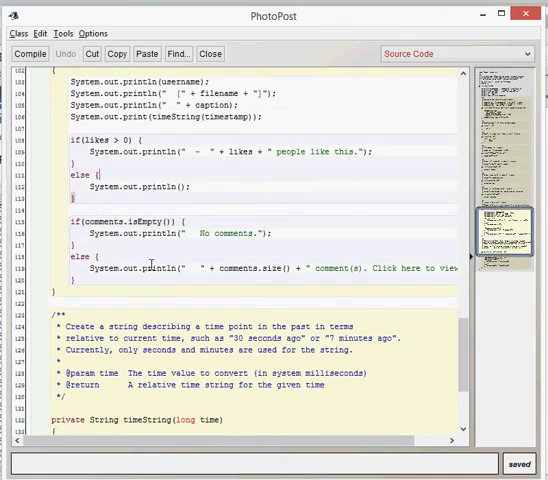
pyautogui.scroll(-3)
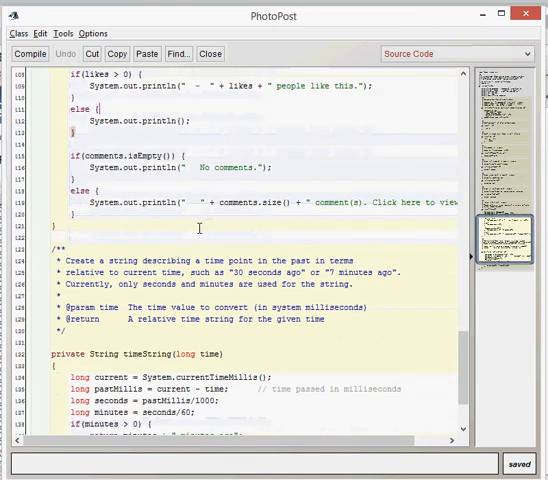
pyautogui.moveTo(304, 218)
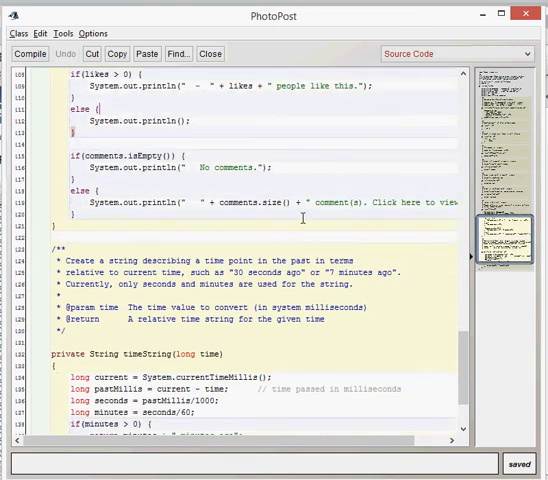
pyautogui.moveTo(204, 238)
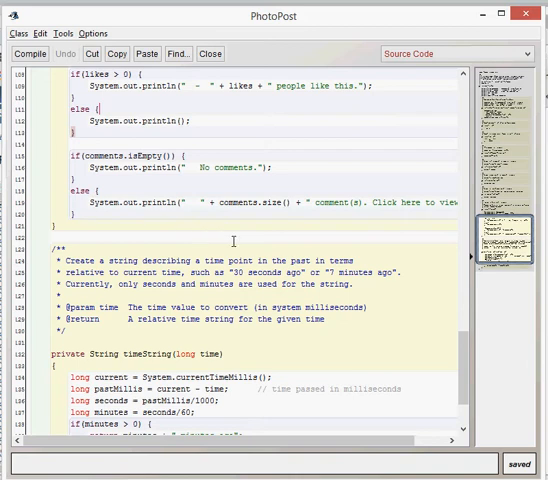
# - Scroll to timeString(long time)'s body, returning elapsed time as minutes or seconds ago
pyautogui.scroll(-3)
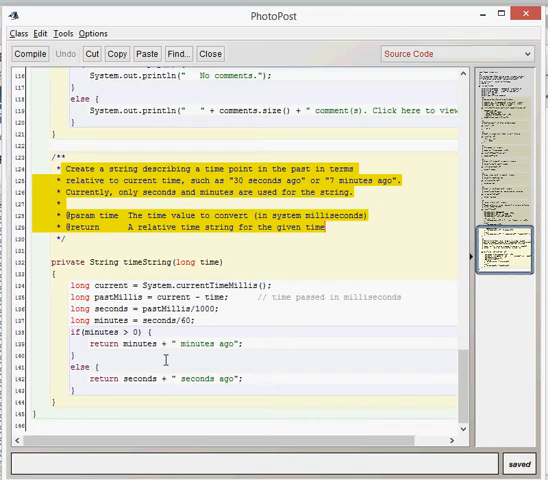
pyautogui.moveTo(528, 16)
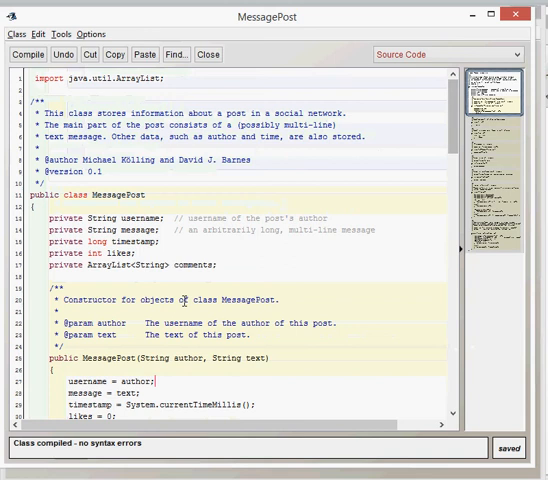
# - Scroll through the MessagePost source from its class header down to its timeString method
pyautogui.scroll(-3)
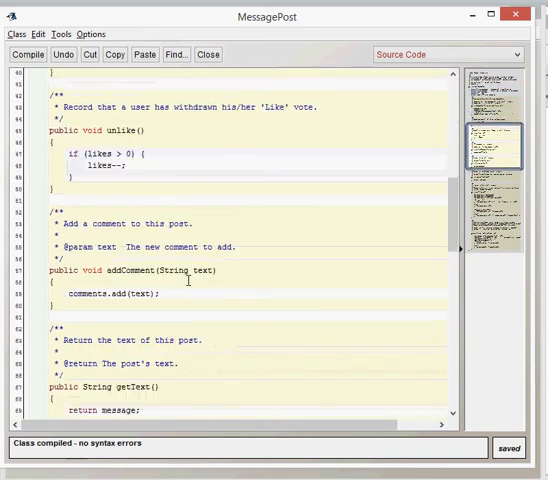
pyautogui.scroll(-3)
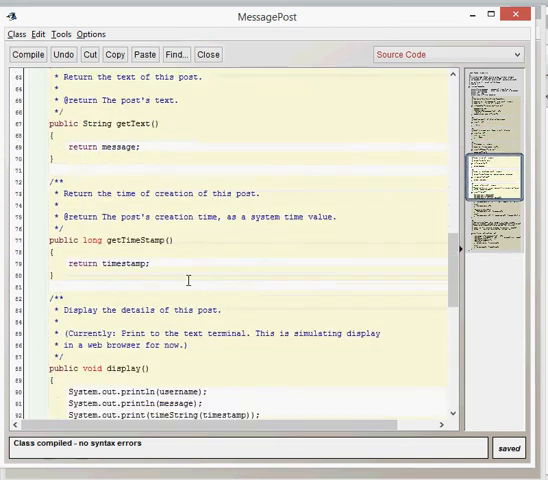
pyautogui.scroll(-3)
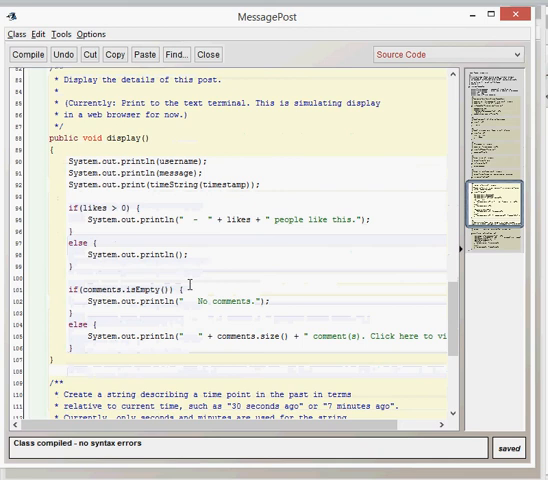
pyautogui.scroll(-3)
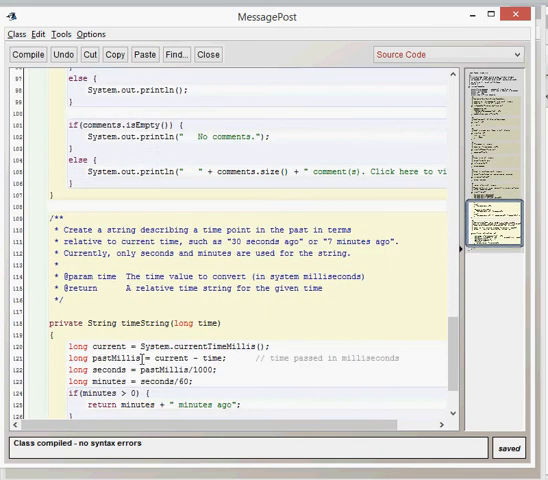
pyautogui.scroll(-3)
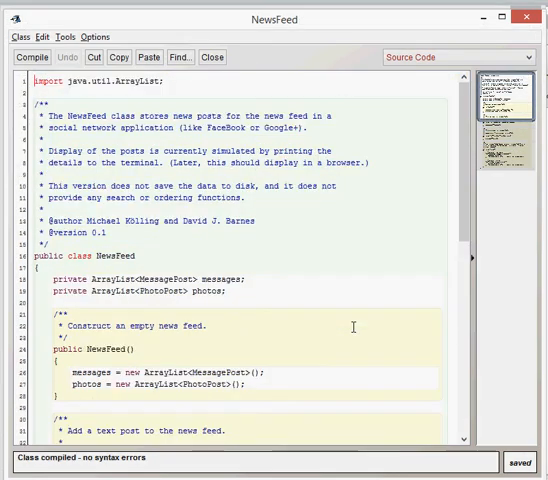
# - Scroll the NewsFeed source from its messages and photos lists and constructor to addMessagePost and addPhotoPost
pyautogui.scroll(-3)
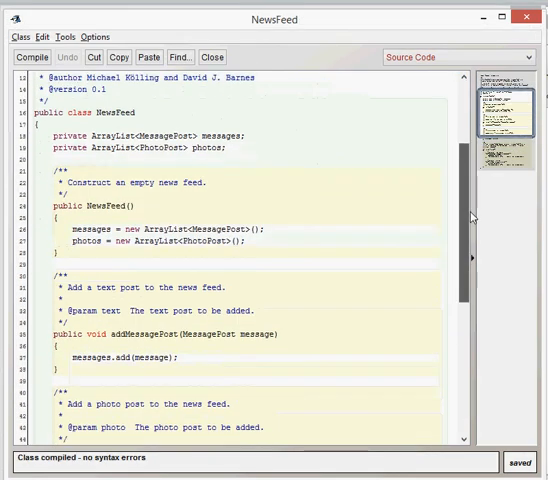
pyautogui.scroll(-3)
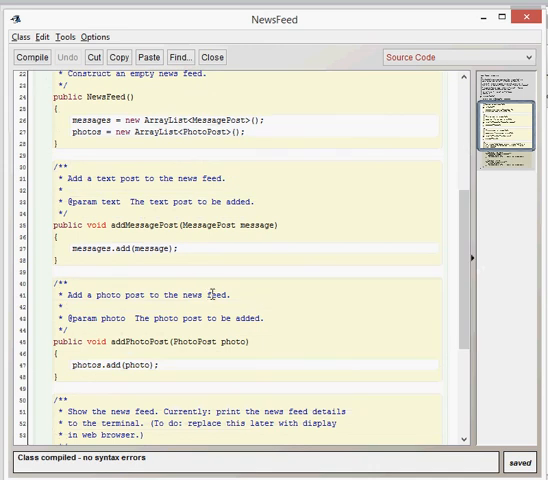
pyautogui.scroll(-3)
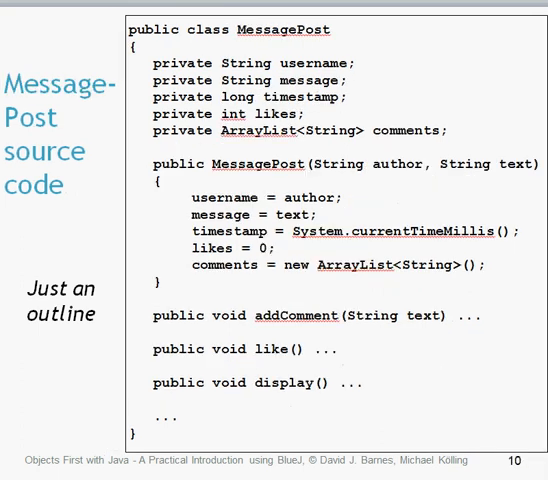
# - Advance the slide show from slide 10 (MessagePost outline) to slide 11 (PhotoPost outline)
pyautogui.press('Right')
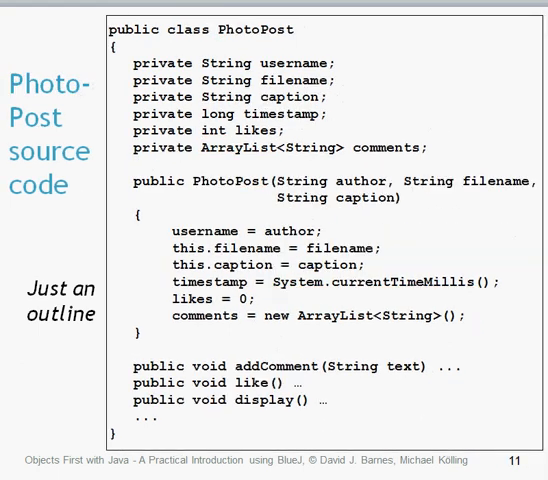